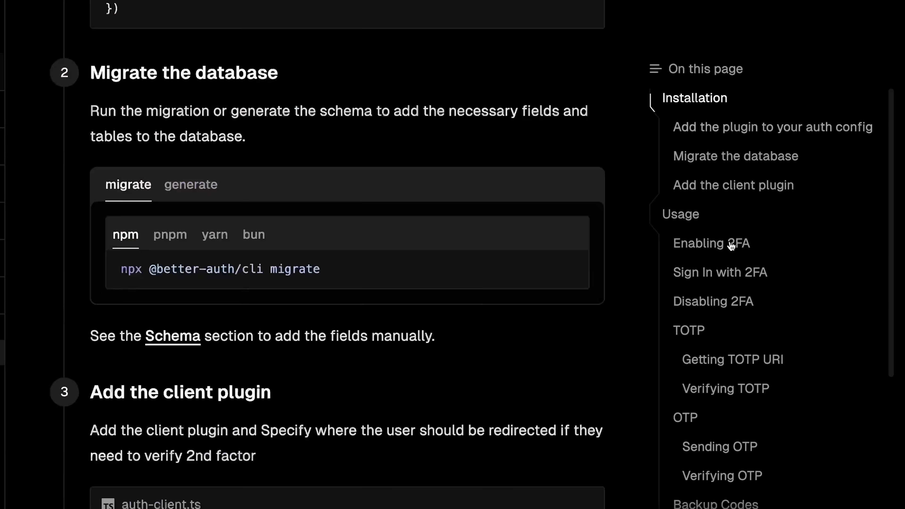
# - Jump to the Enabling 2FA section from the 'On this page' sidebar
pyautogui.click(711, 243)
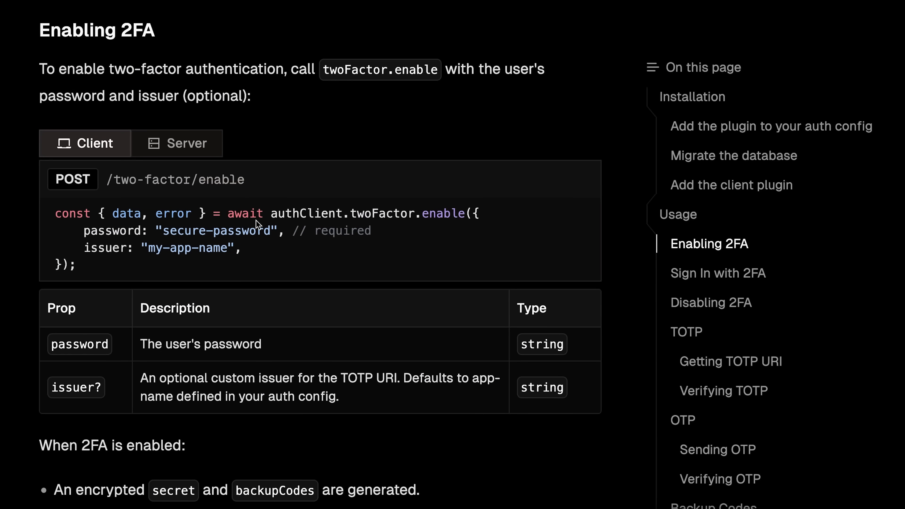
pyautogui.moveTo(243, 235)
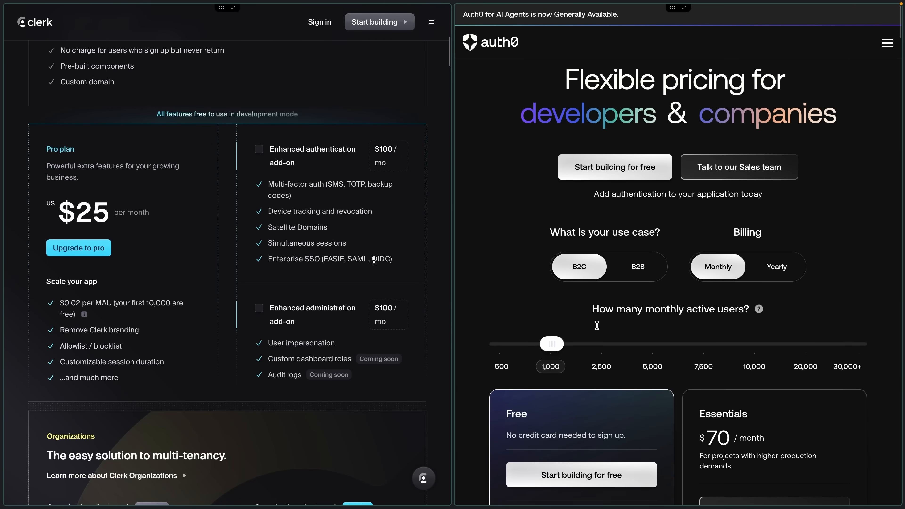
# - Reveal Auth0's Professional and Enterprise cards and tick Clerk's Enhanced authentication add-on
pyautogui.scroll(-3)
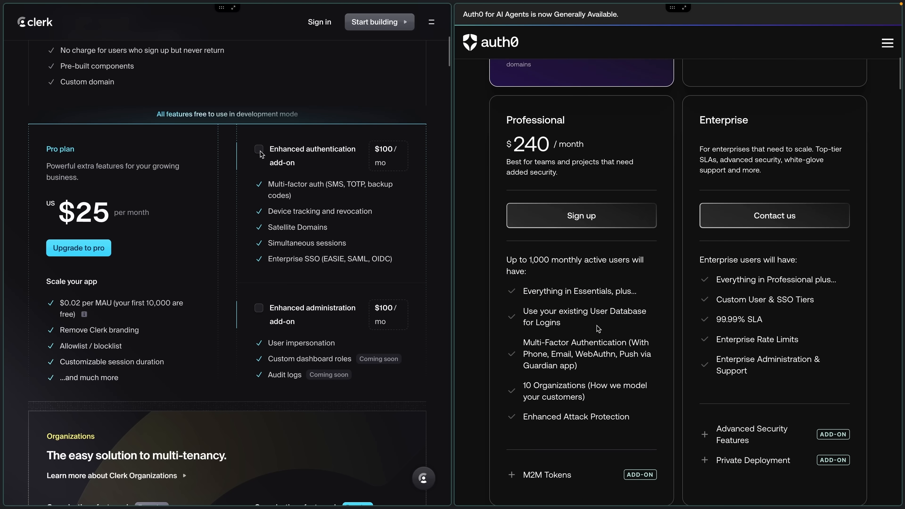
pyautogui.click(258, 149)
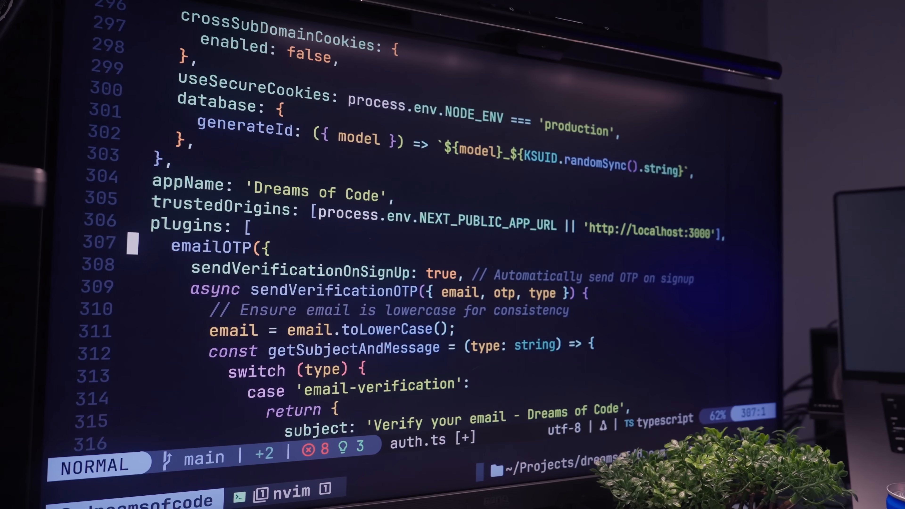
# - Insert lastLoginMethod() above emailOTP in the plugins array and start an 'org' entry
pyautogui.write('lastLoginMethod()')
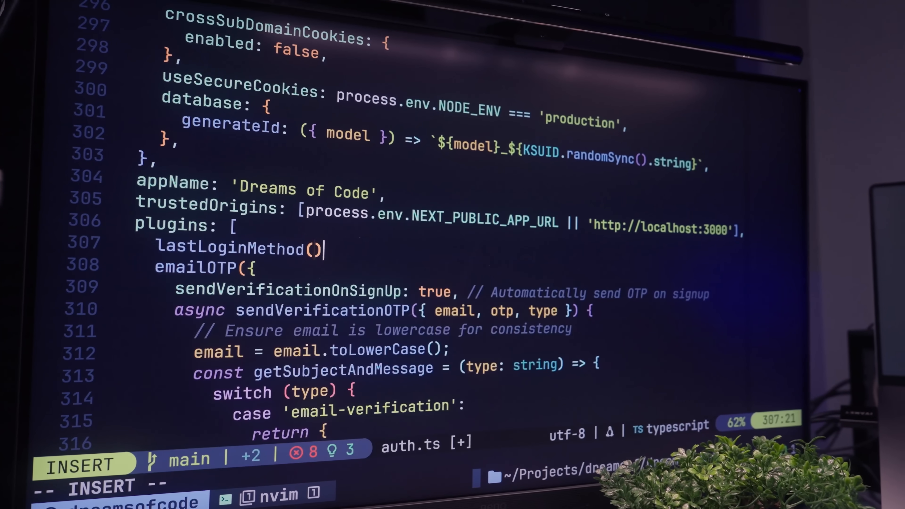
pyautogui.write('org')
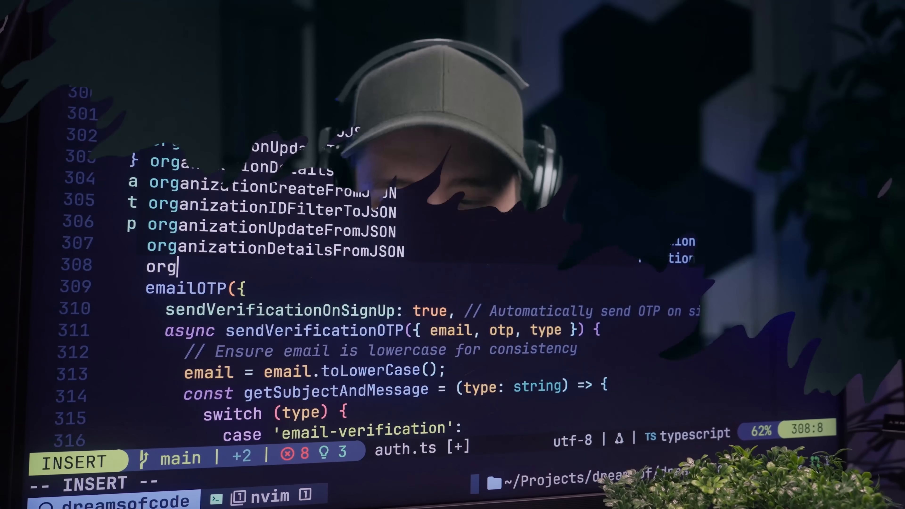